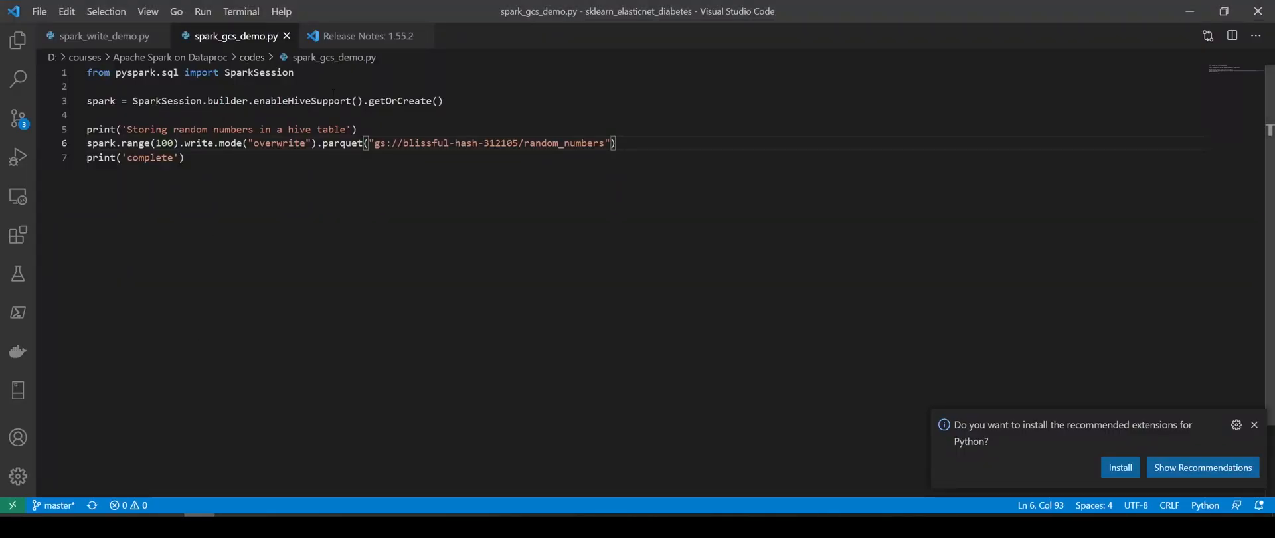
# Highlight the gs:// prefix, bucket name and random_numbers folder in the parquet output path on line 6.
pyautogui.click(617, 143)
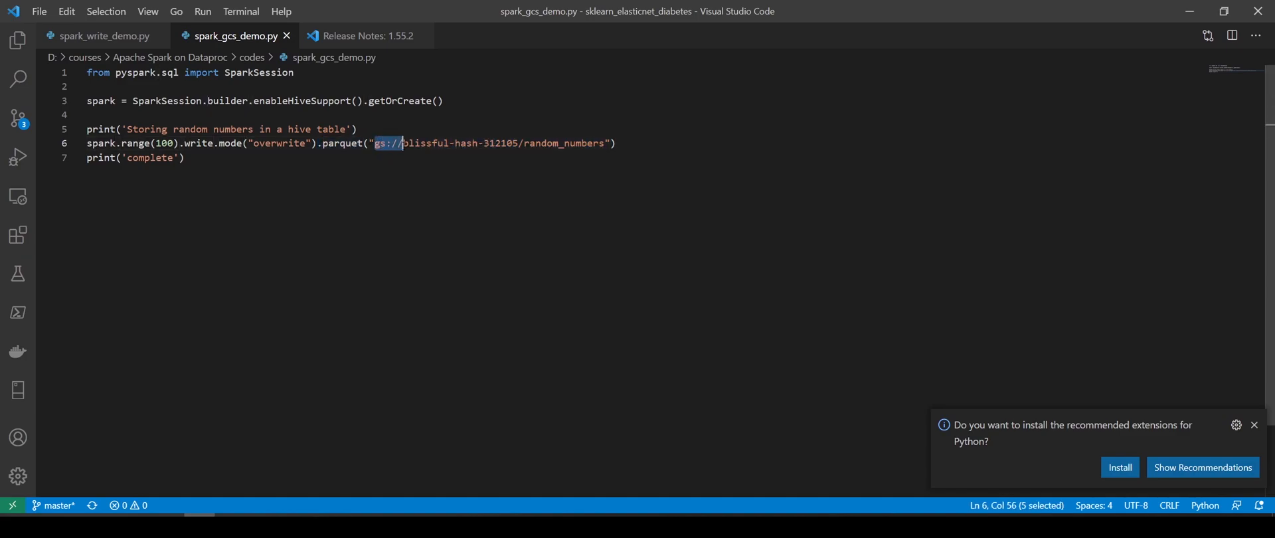
pyautogui.click(402, 144)
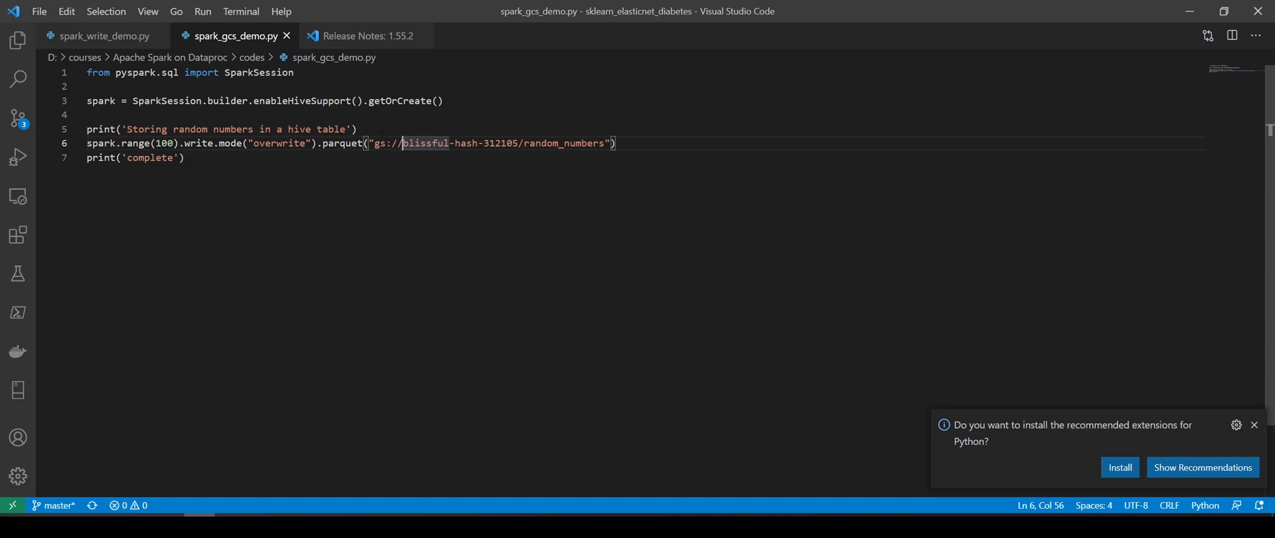
pyautogui.moveTo(372, 144); pyautogui.dragTo(406, 144)
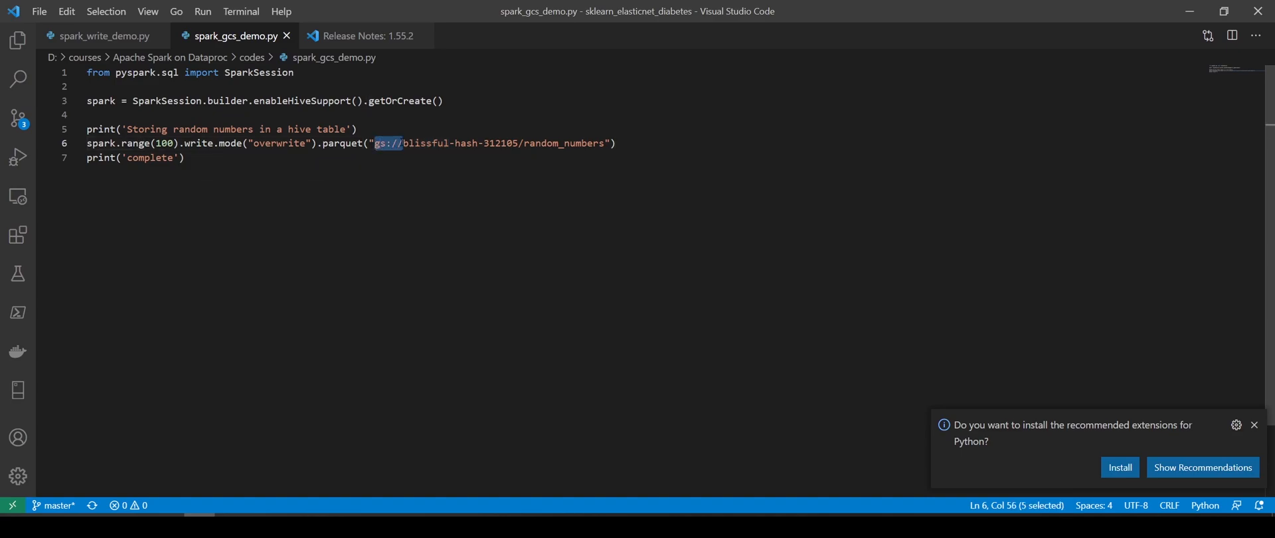
pyautogui.click(408, 144)
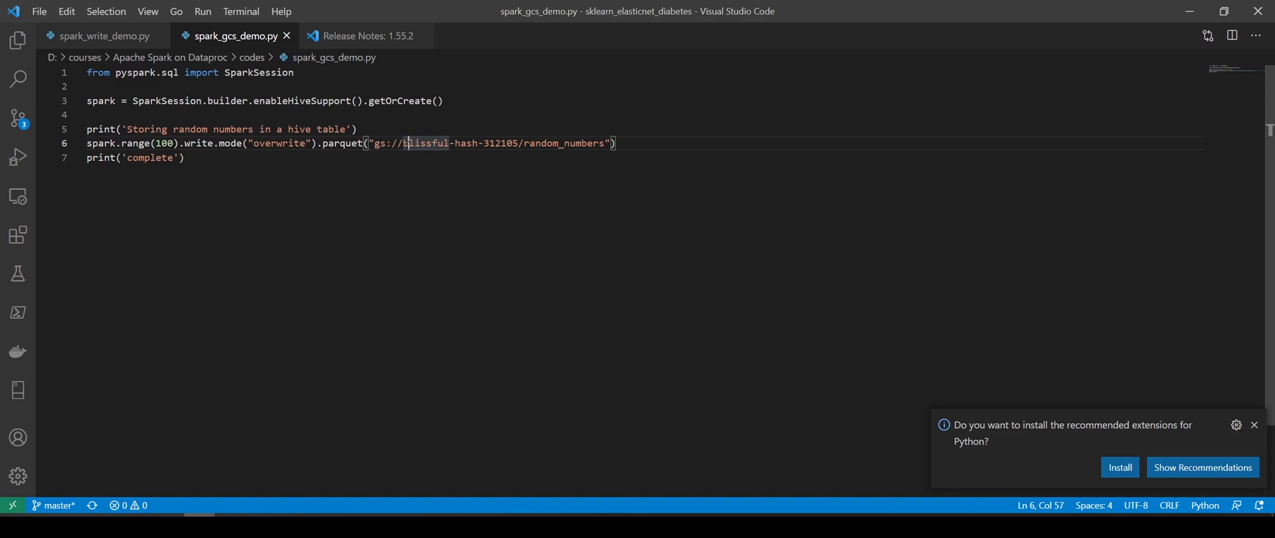
pyautogui.doubleClick(537, 144)
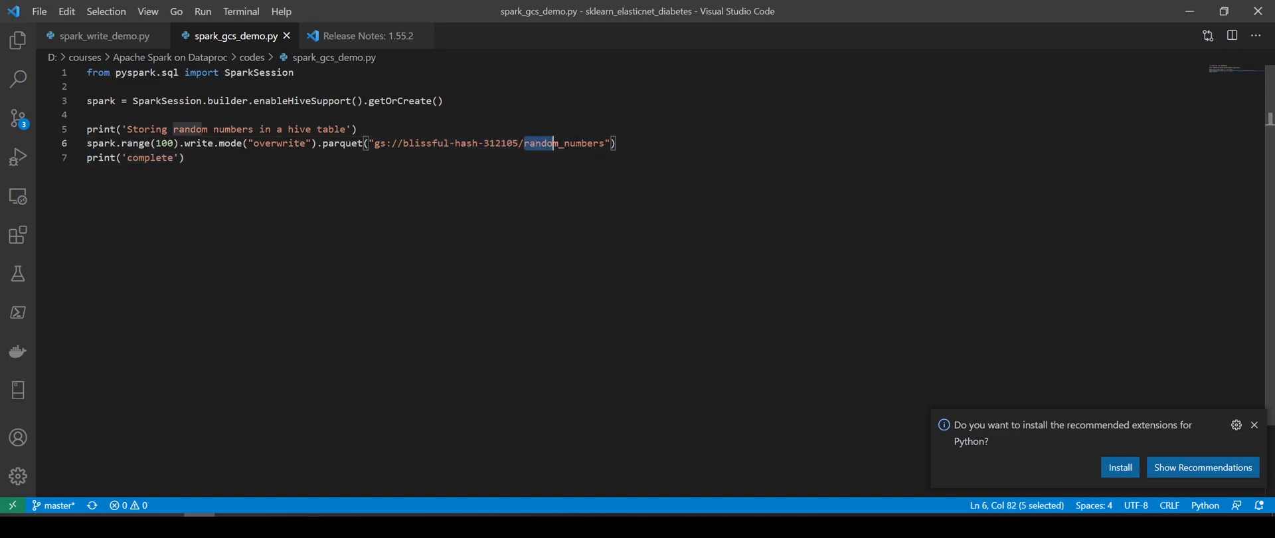
pyautogui.click(597, 144)
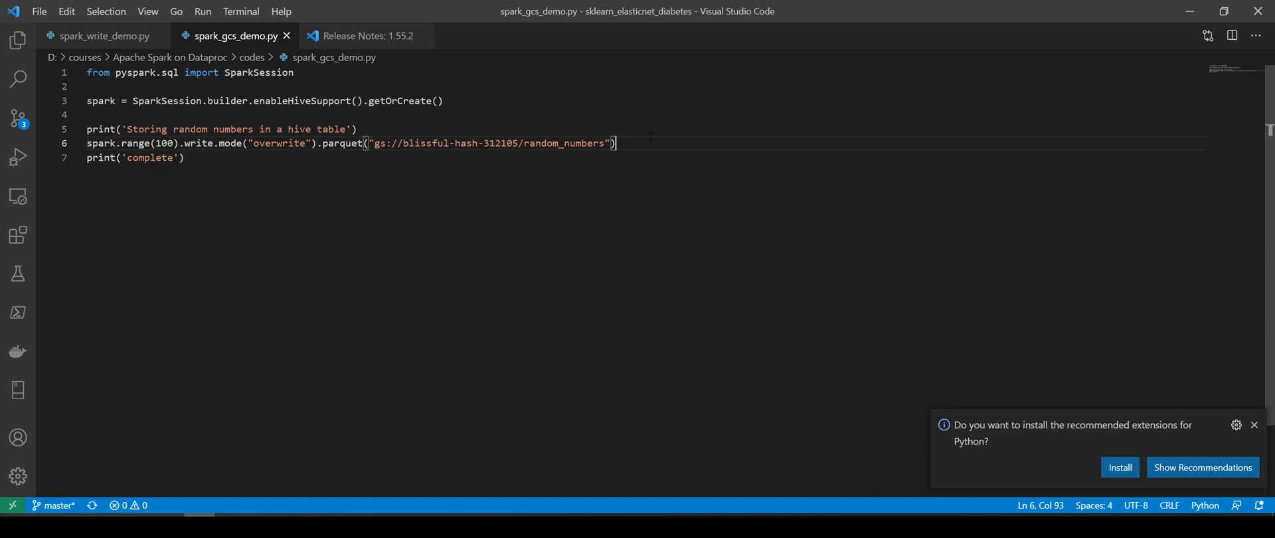
pyautogui.click(375, 143)
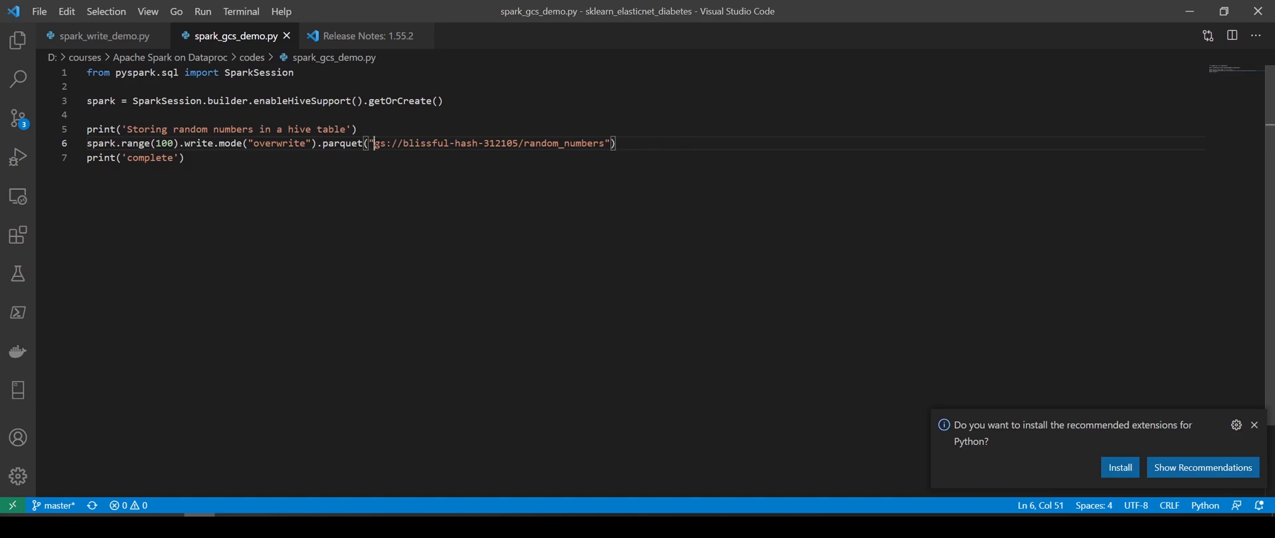
pyautogui.doubleClick(377, 144)
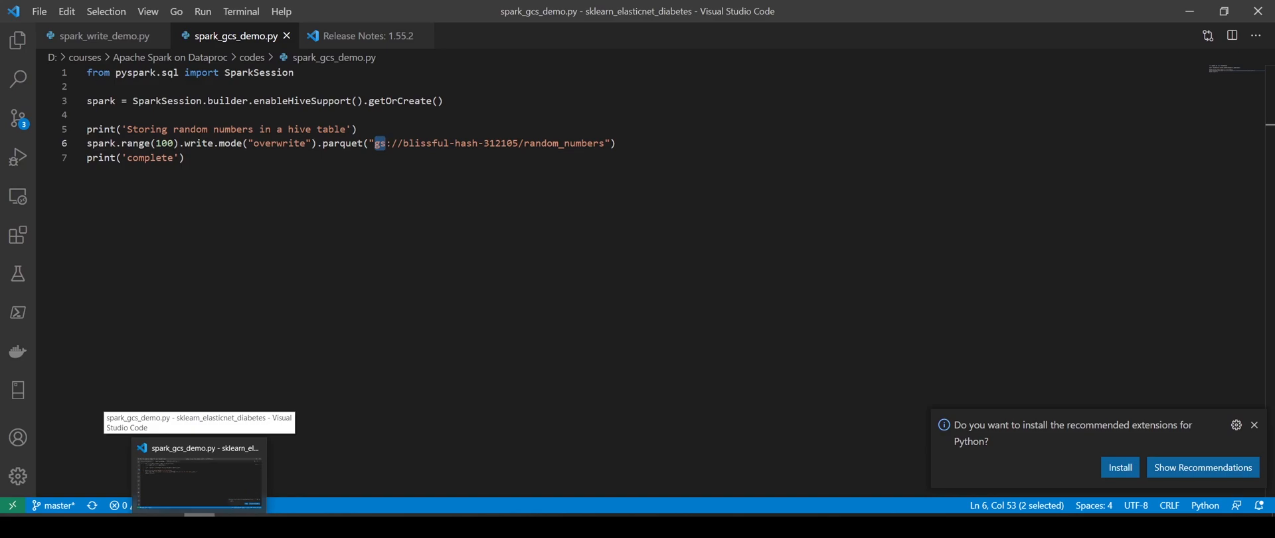
pyautogui.moveTo(271, 427)
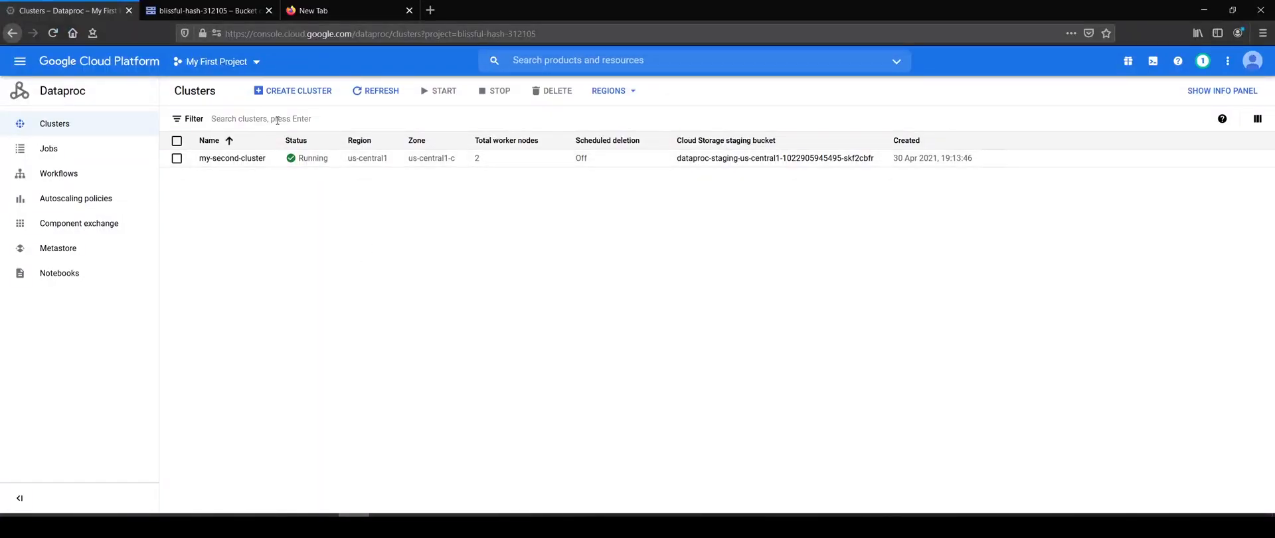
# Start a new Dataproc PySpark job named demo-gcs using the spark_gcs_demo.py script from the bucket.
pyautogui.click(292, 91)
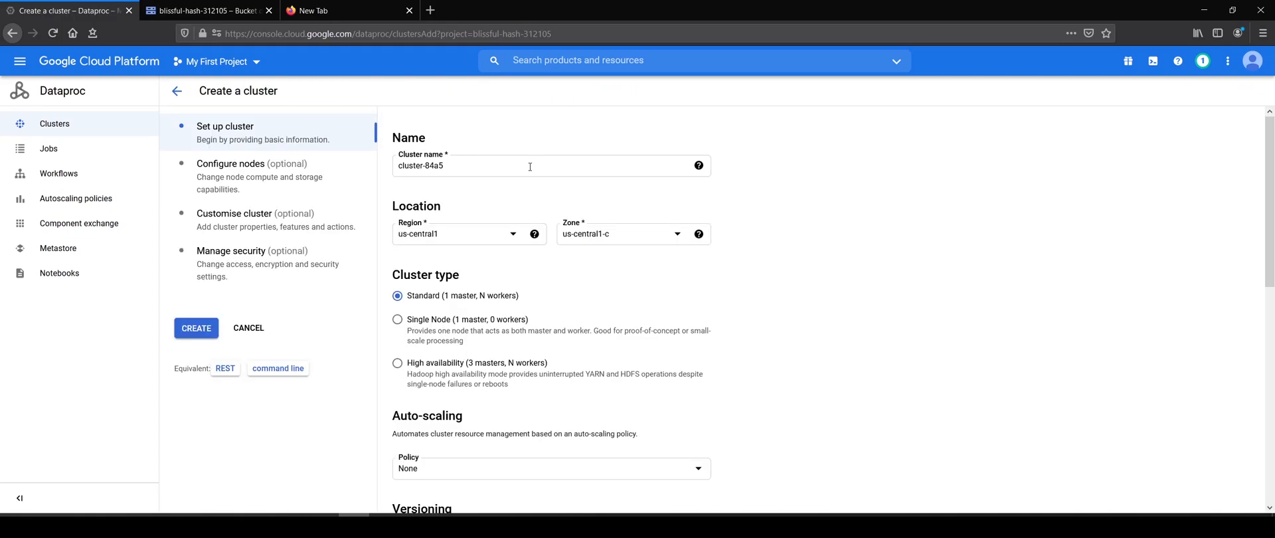
pyautogui.click(48, 147)
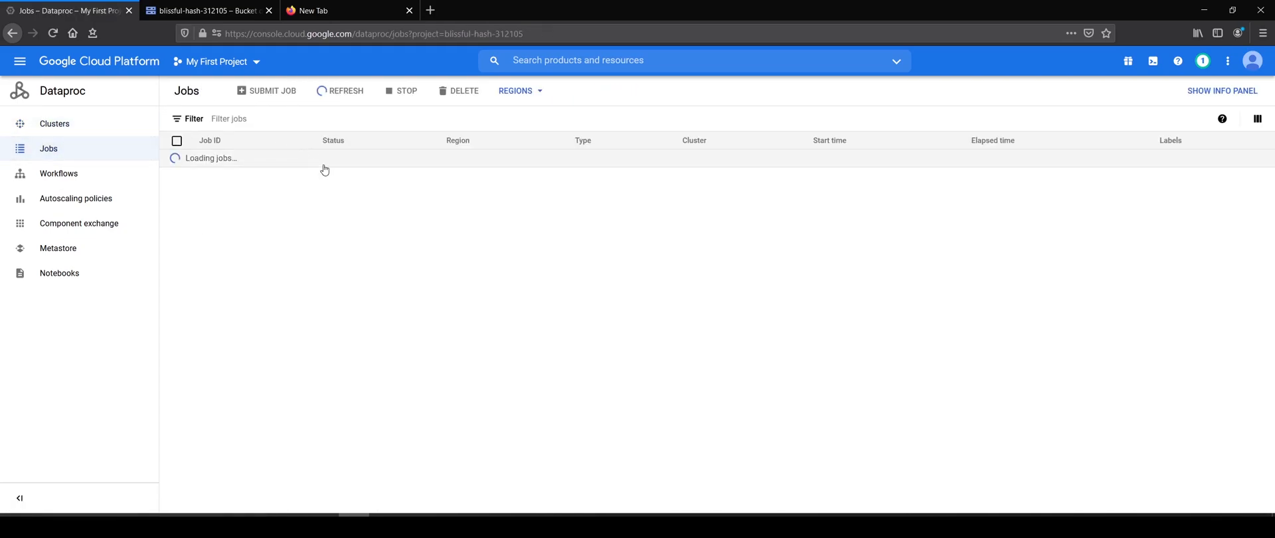
pyautogui.click(272, 91)
pyautogui.write('d')
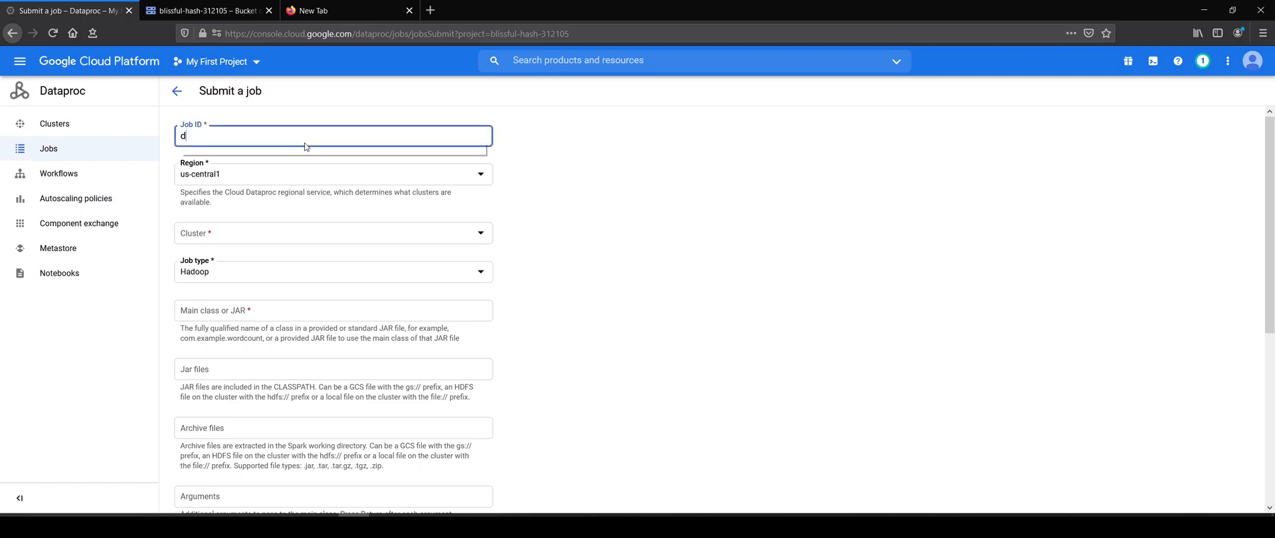
pyautogui.write('emo-gcs')
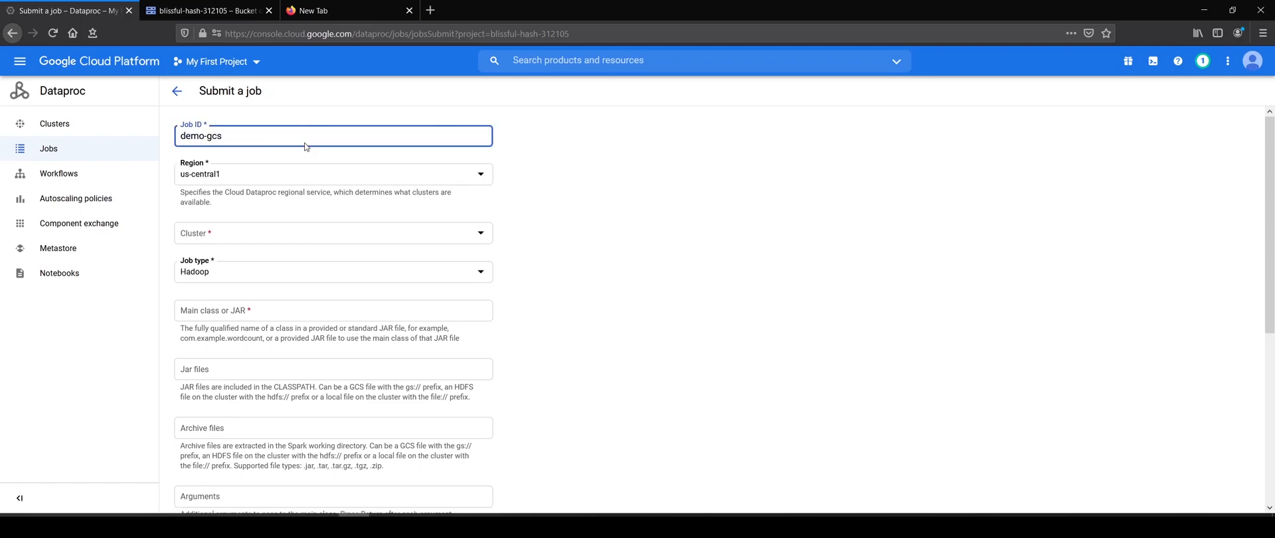
pyautogui.click(333, 233)
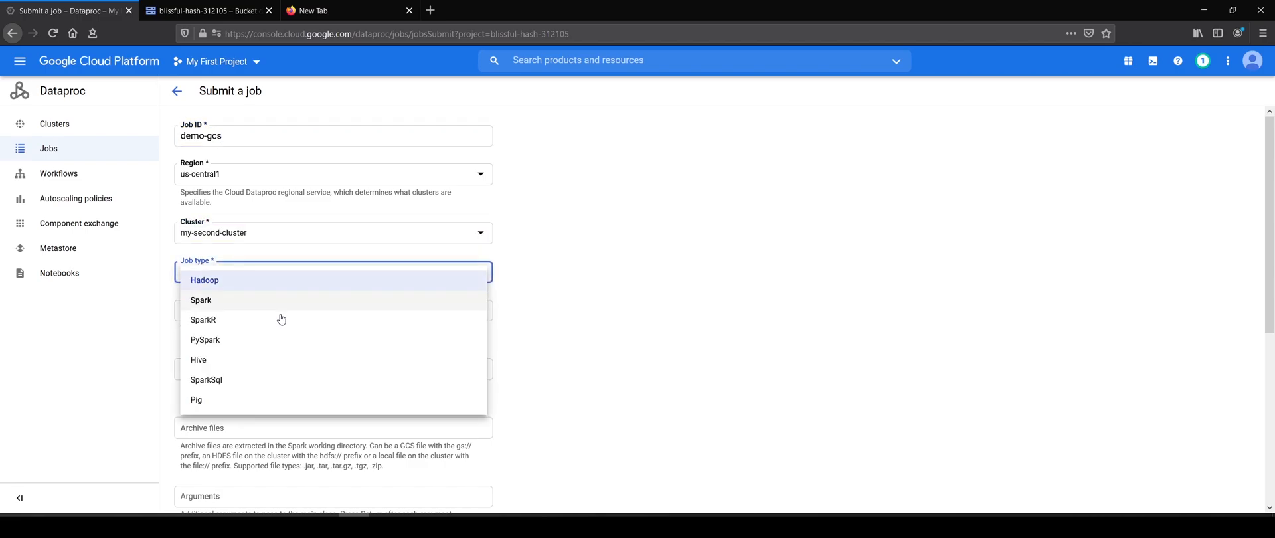
pyautogui.click(205, 340)
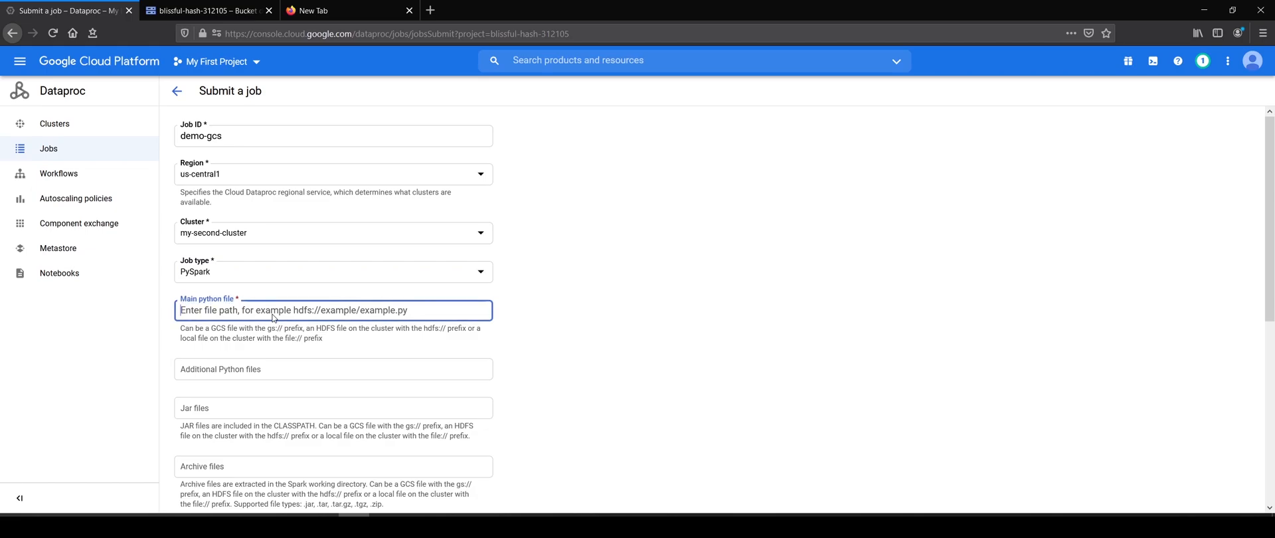
pyautogui.write('gs:/')
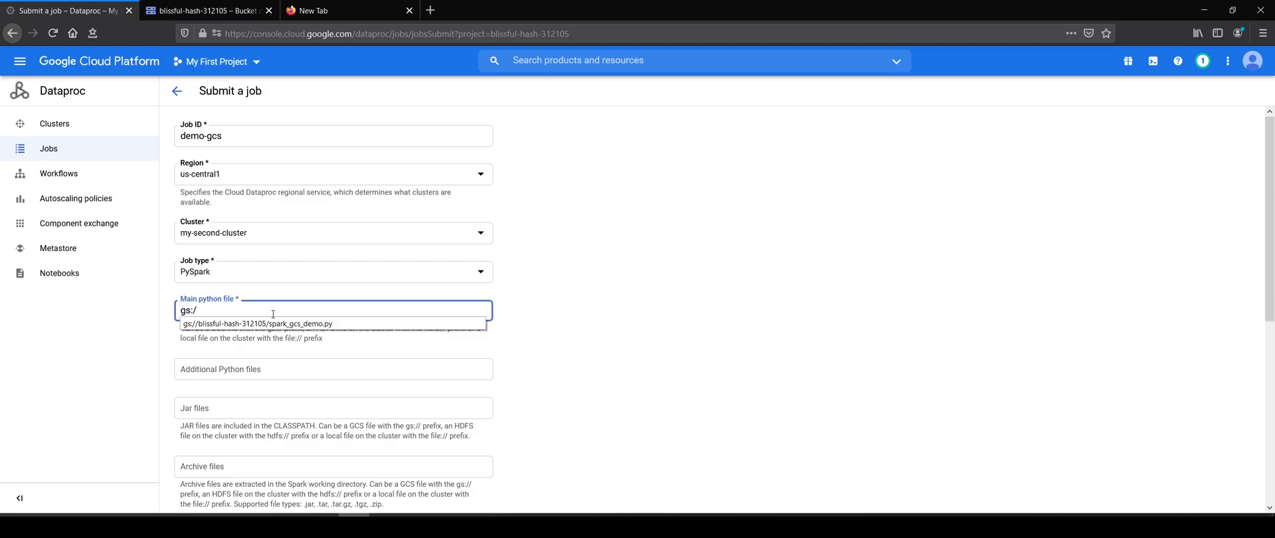
pyautogui.click(256, 323)
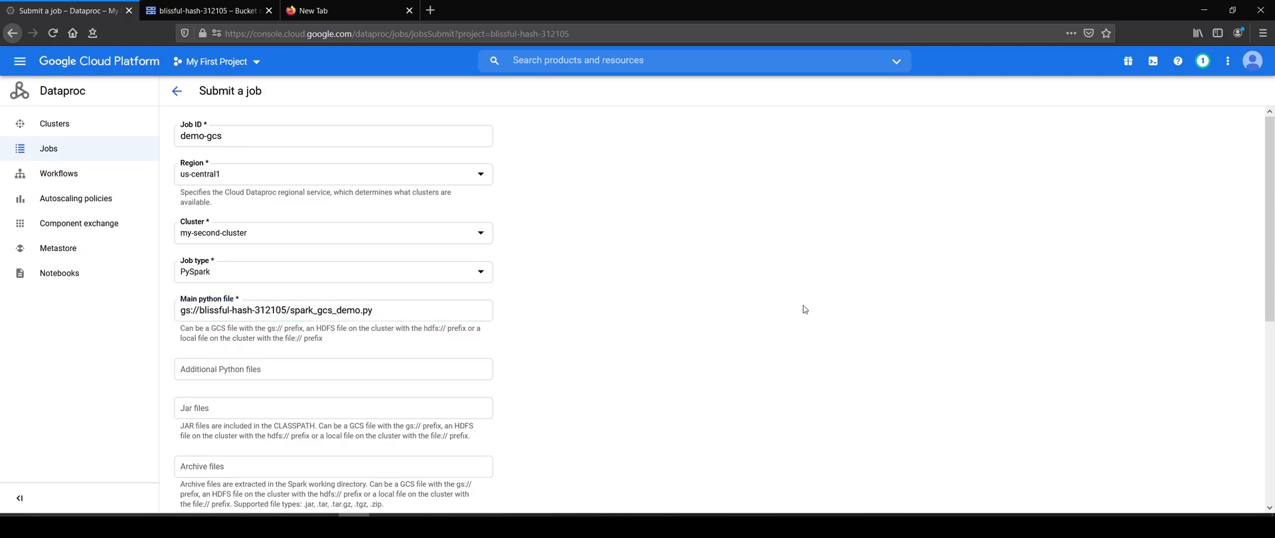
# Add the job property spark.submit.deployMode with value client.
pyautogui.scroll(-3)
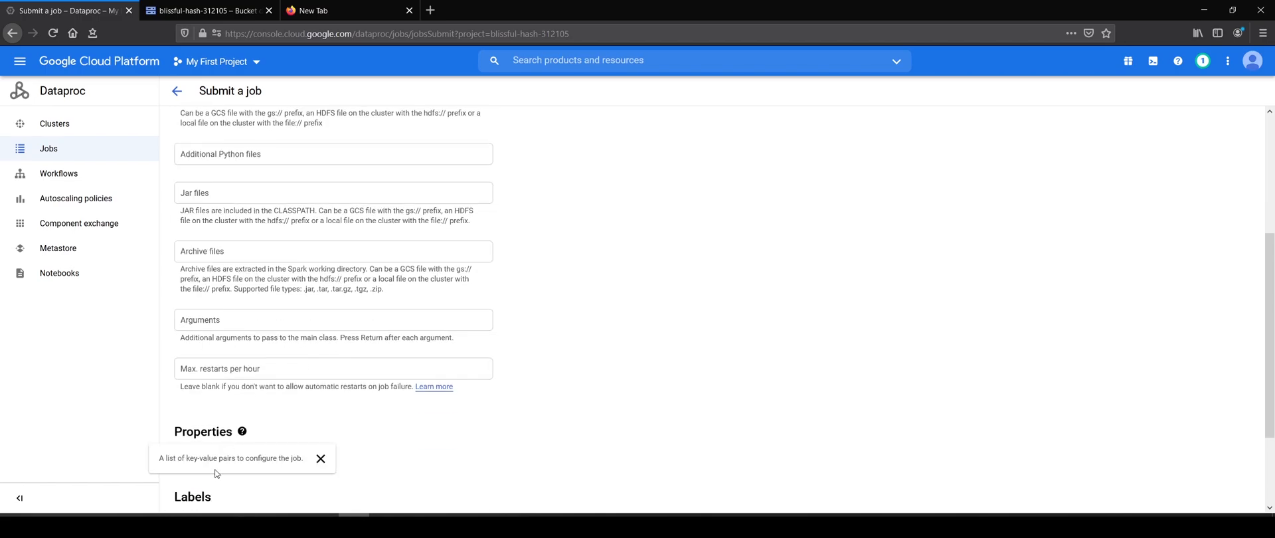
pyautogui.click(320, 460)
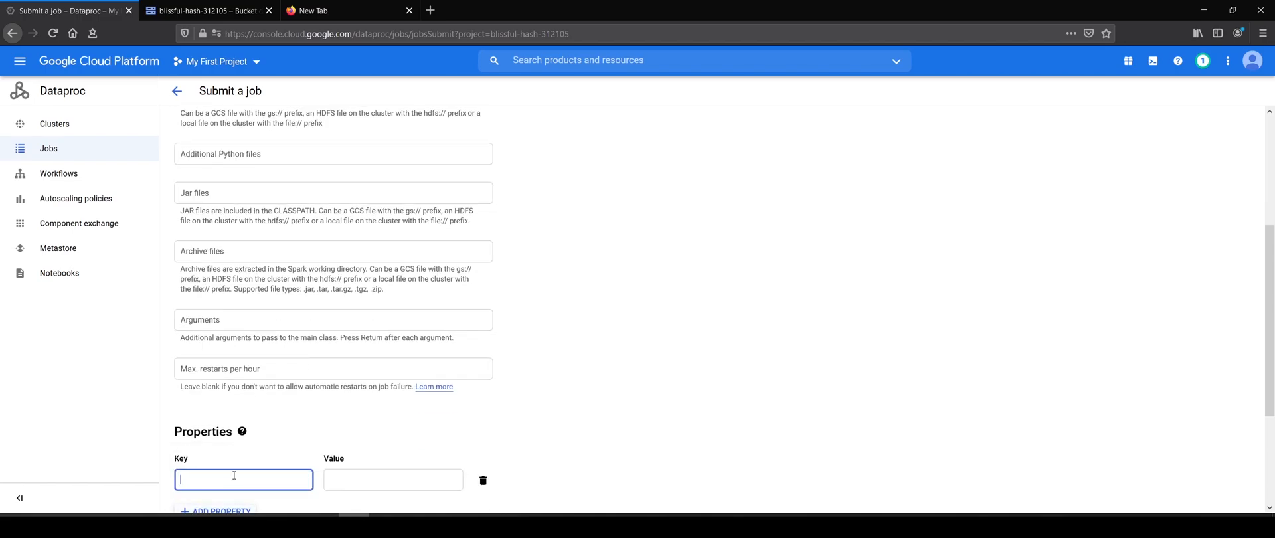
pyautogui.write('spark.subm')
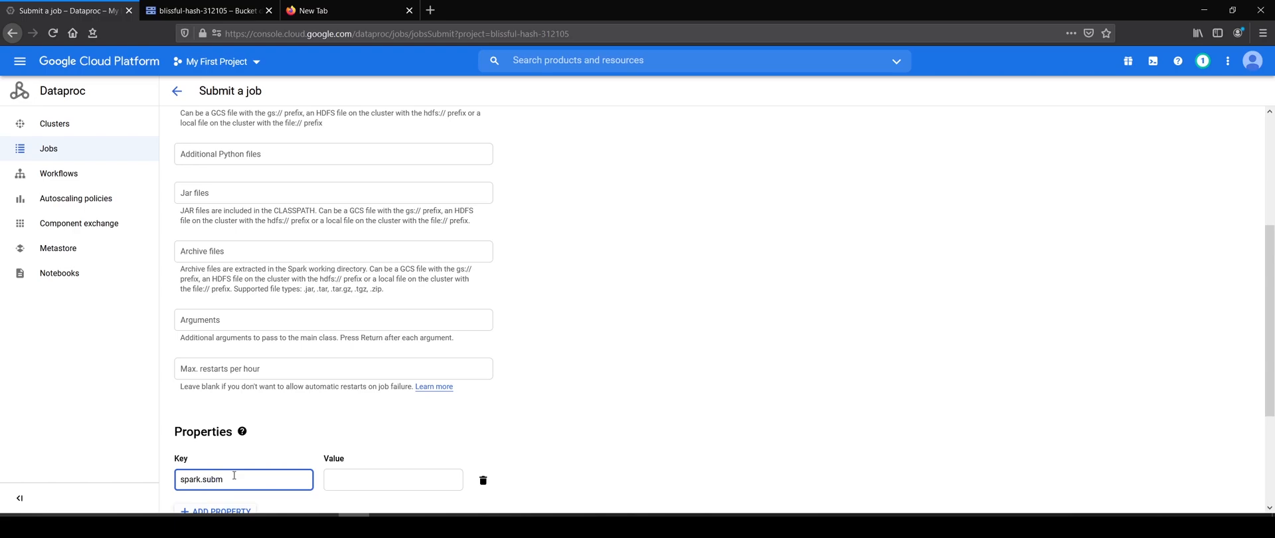
pyautogui.write('it.deploy')
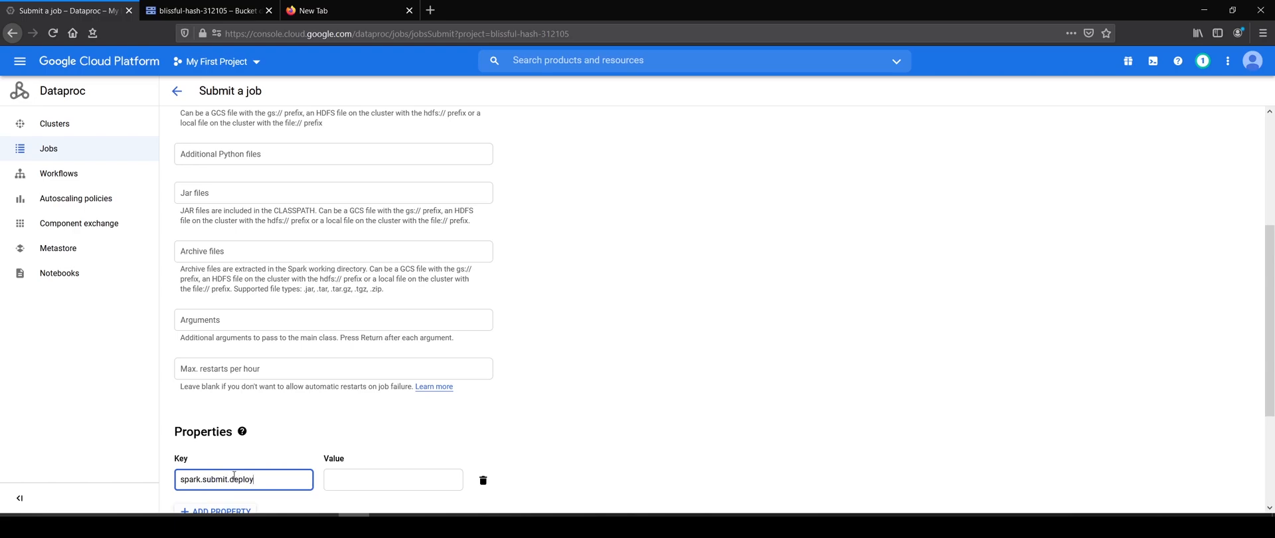
pyautogui.write('client')
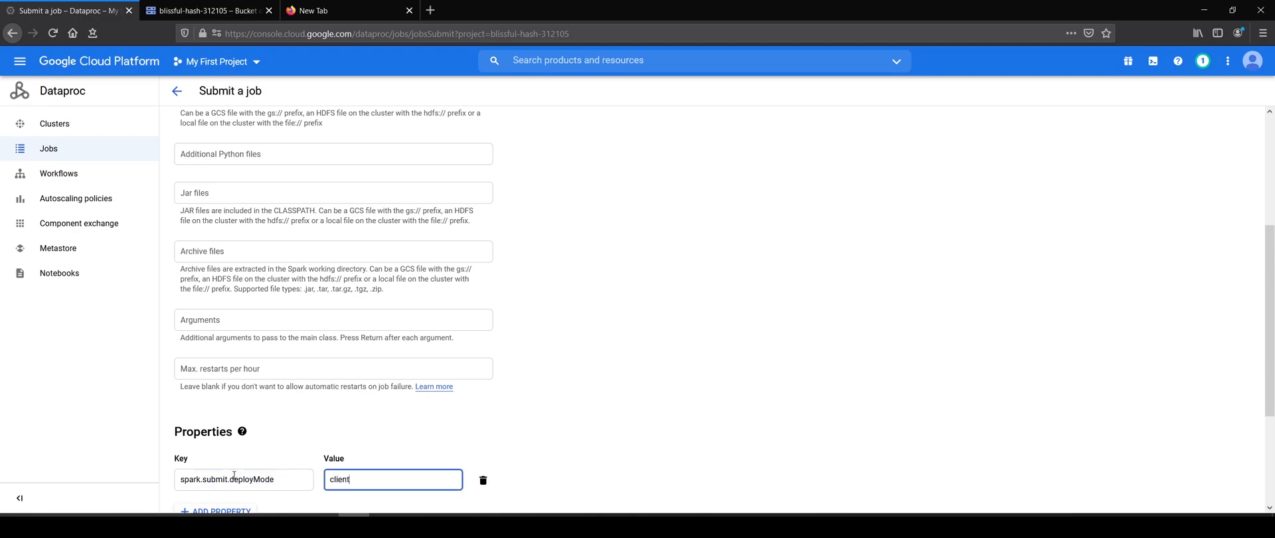
pyautogui.scroll(-3)
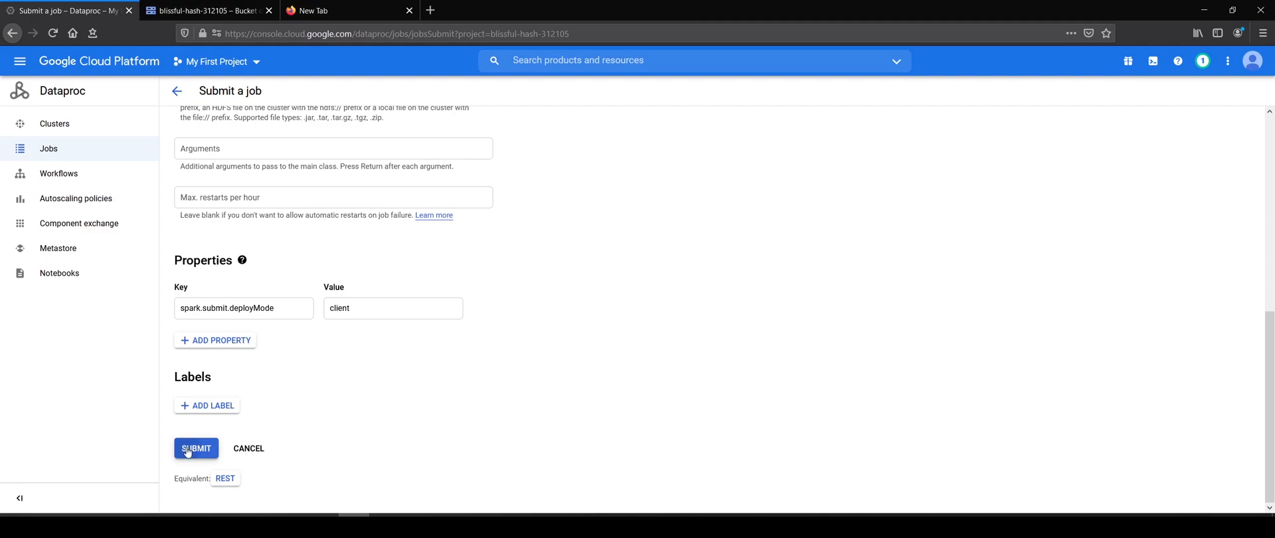
# Submit the demo-gcs job and navigate to the Cloud Storage bucket browser.
pyautogui.click(195, 447)
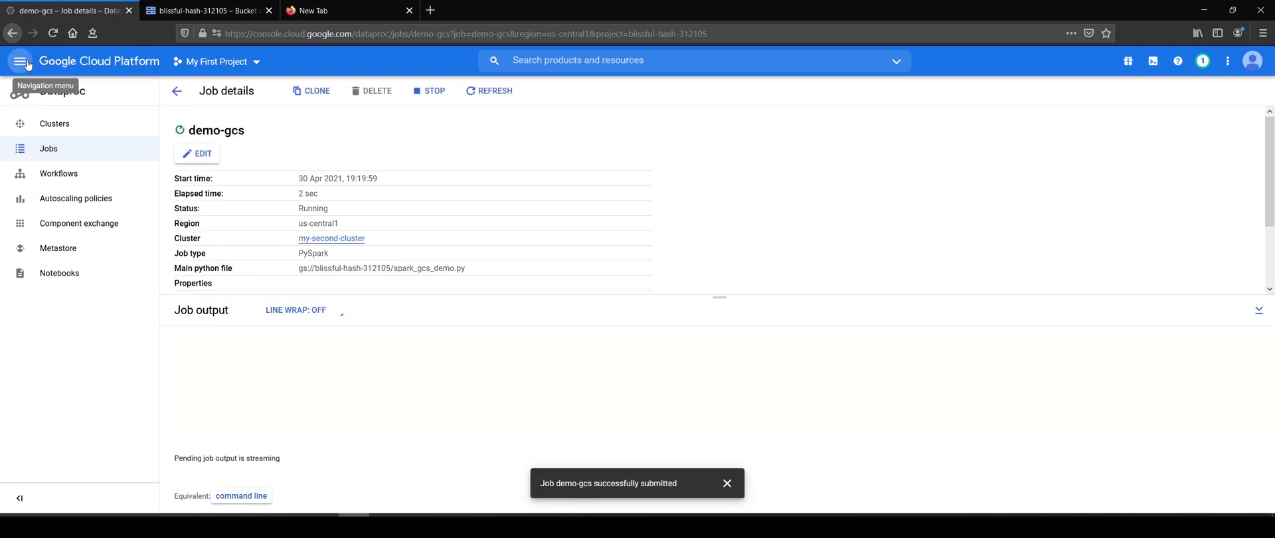
pyautogui.click(20, 60)
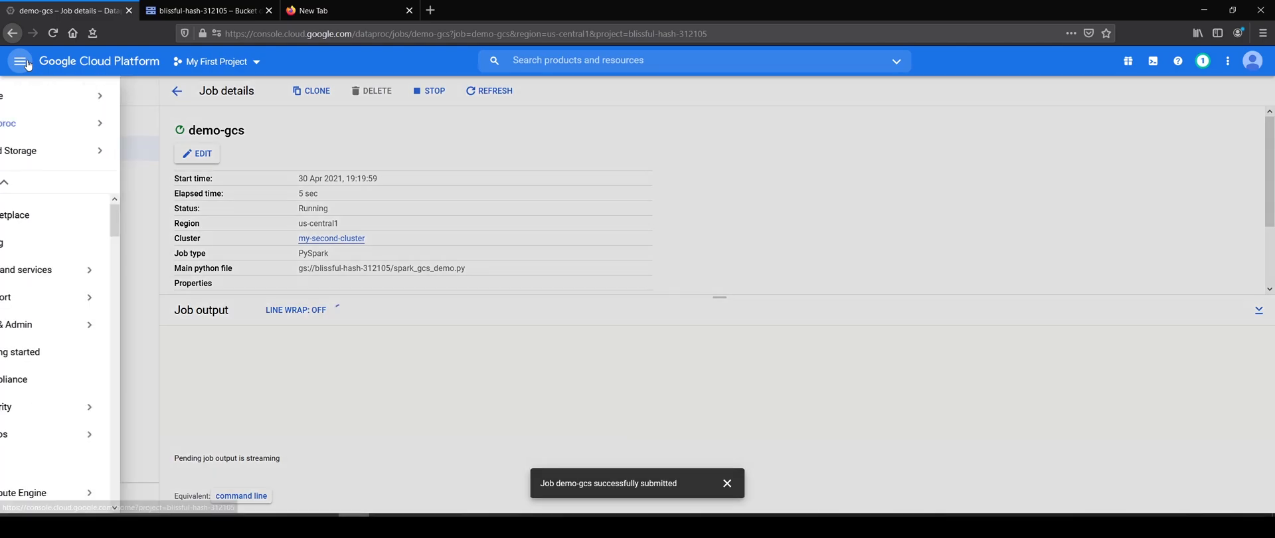
pyautogui.click(20, 60)
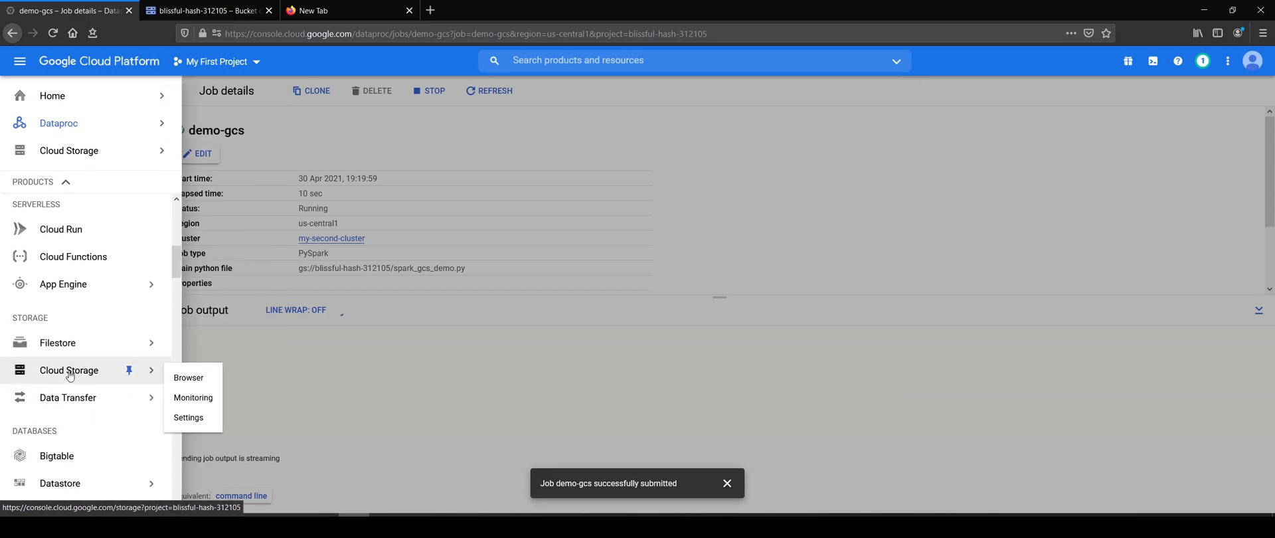
pyautogui.moveTo(129, 369)
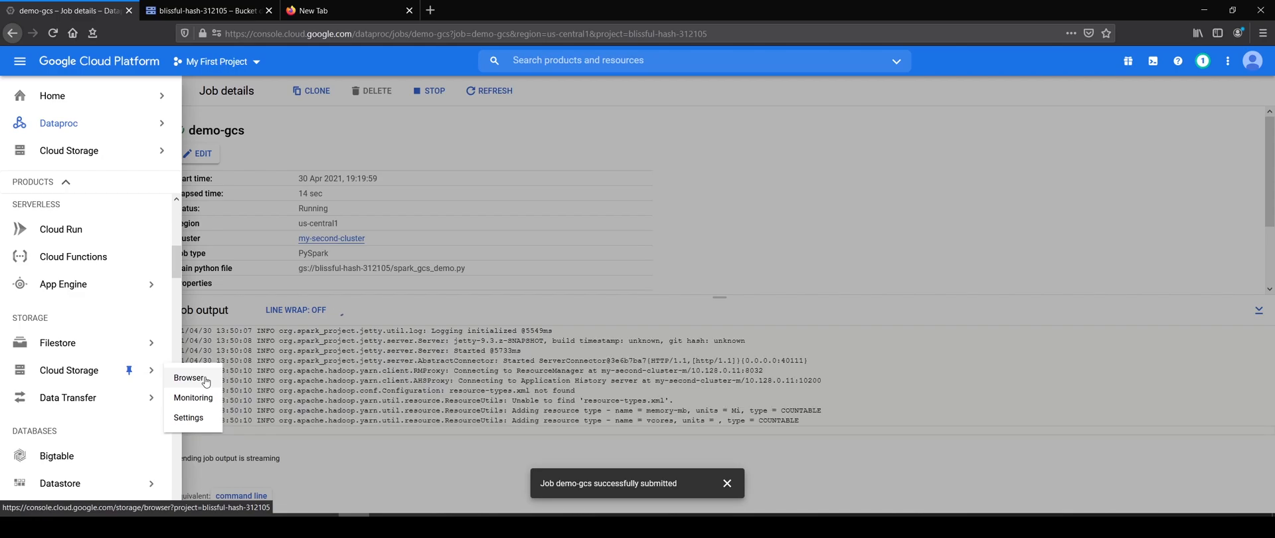
pyautogui.click(190, 378)
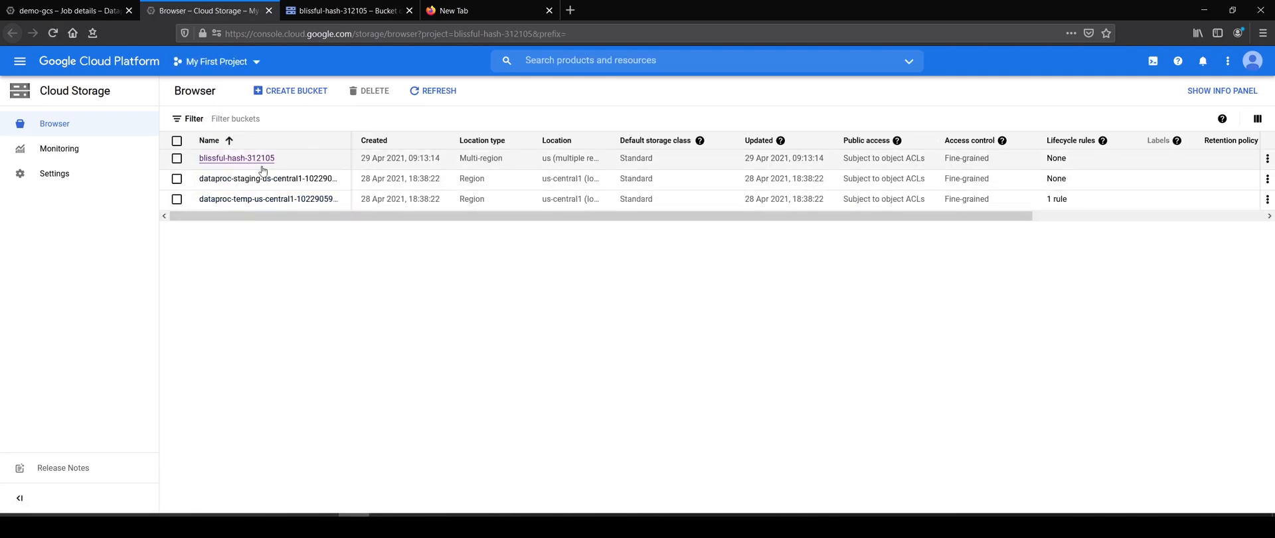
# Open the blissful-hash-312105 bucket, then return to the demo-gcs job details.
pyautogui.click(237, 158)
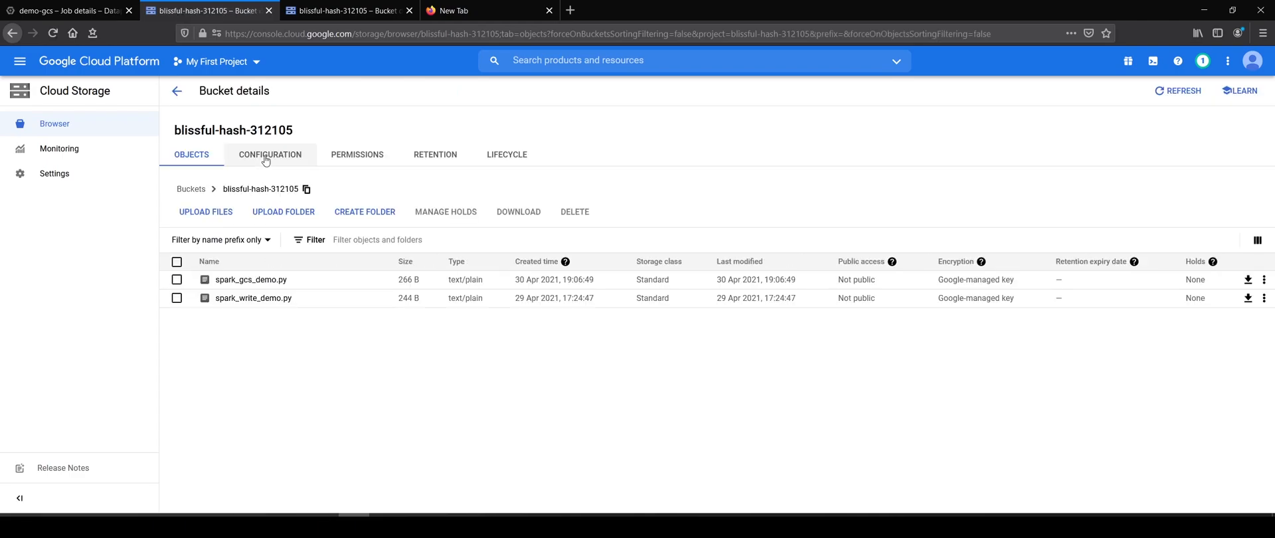
pyautogui.moveTo(253, 298)
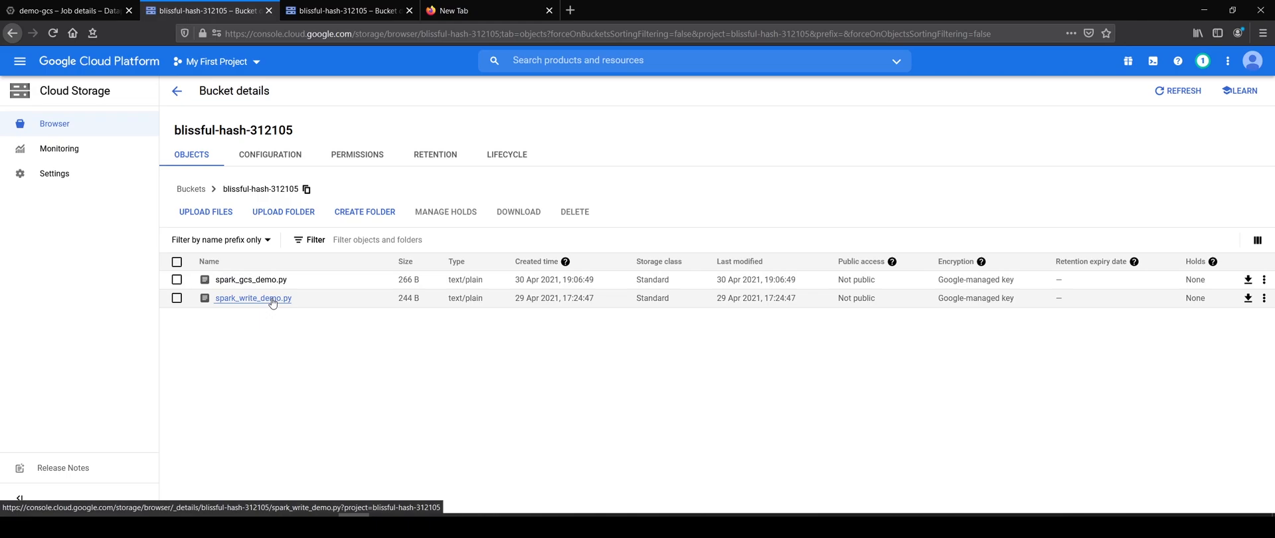
pyautogui.click(1178, 90)
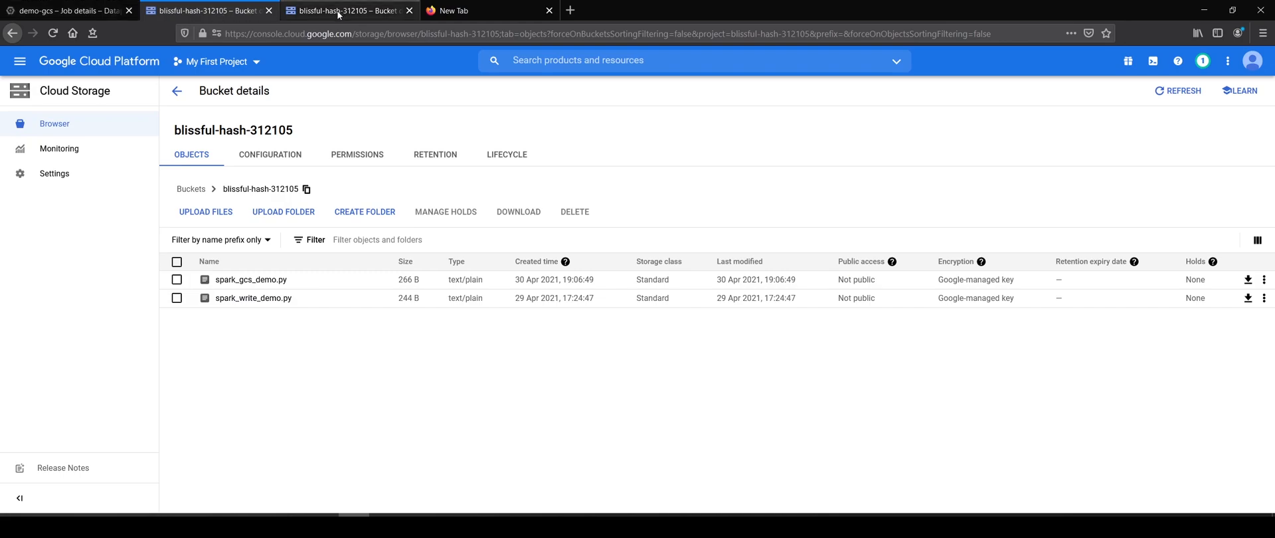
pyautogui.click(69, 9)
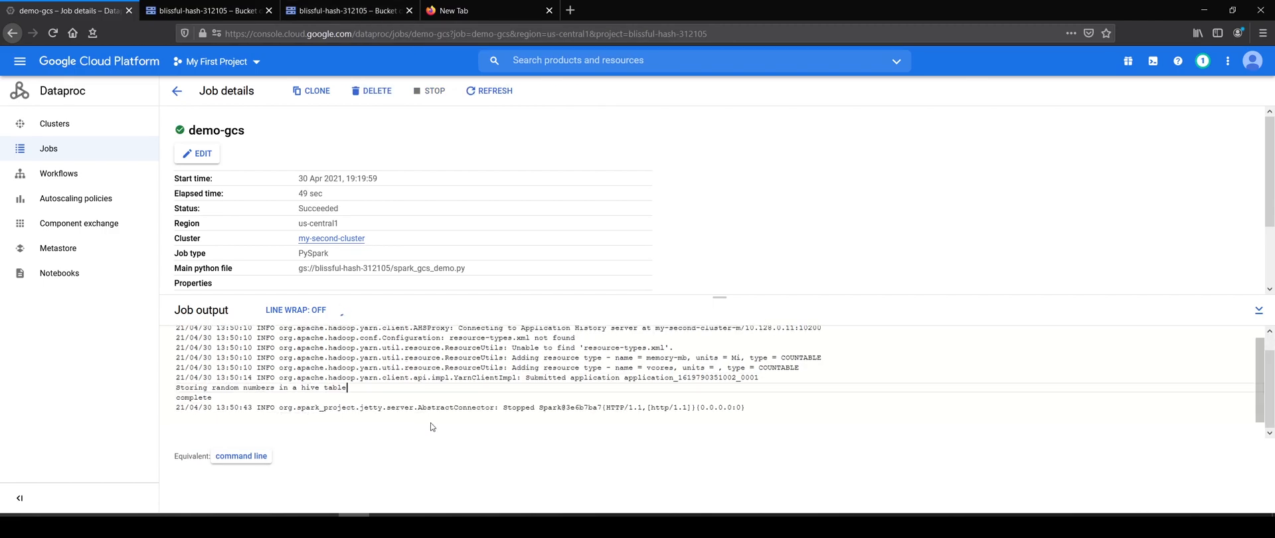
# Refresh the bucket to reveal the random_numbers folder with its parquet files, then return to the job.
pyautogui.click(341, 9)
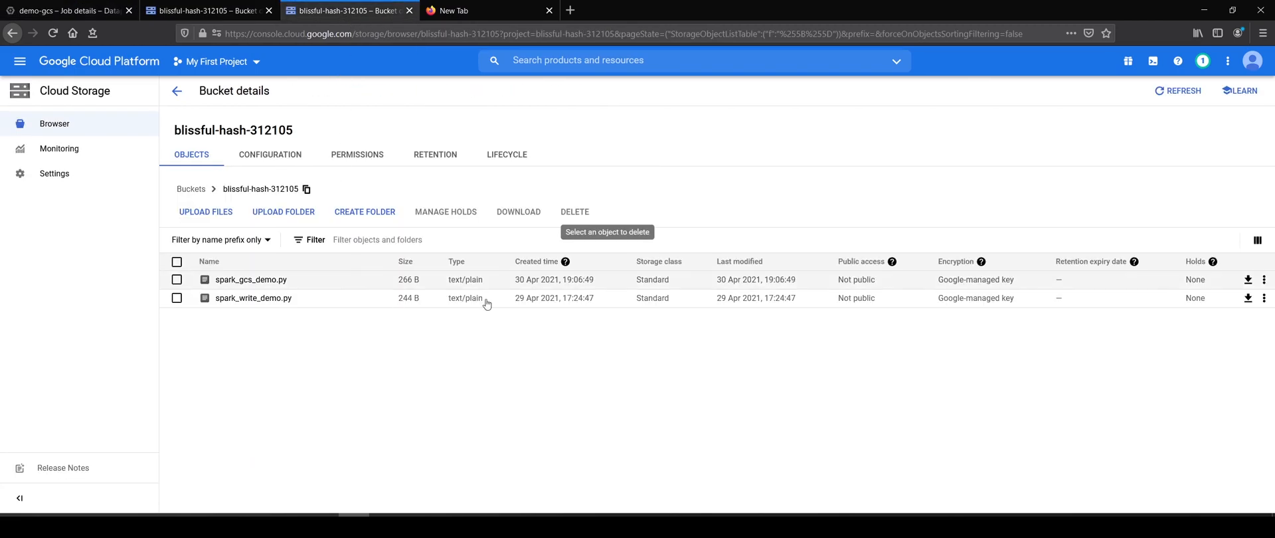
pyautogui.click(1179, 90)
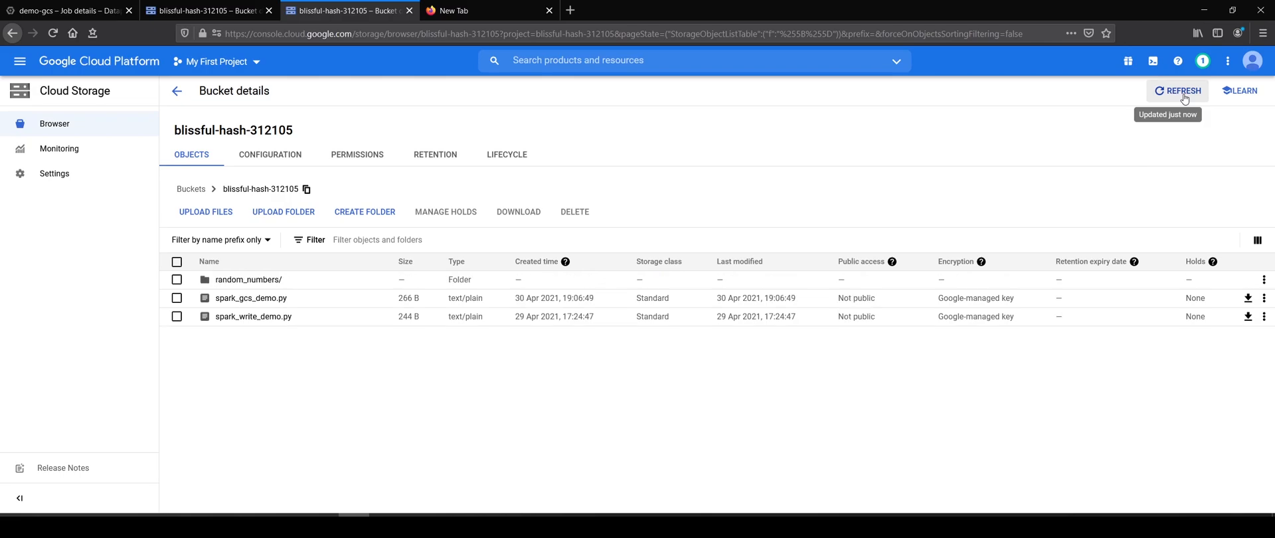
pyautogui.click(249, 279)
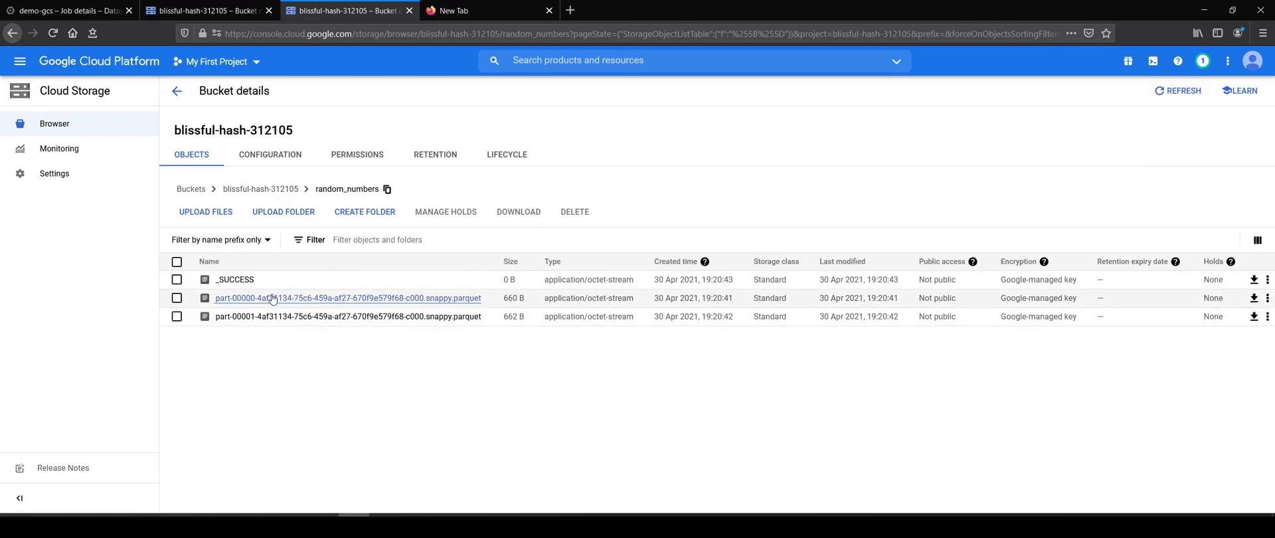
pyautogui.moveTo(558, 335)
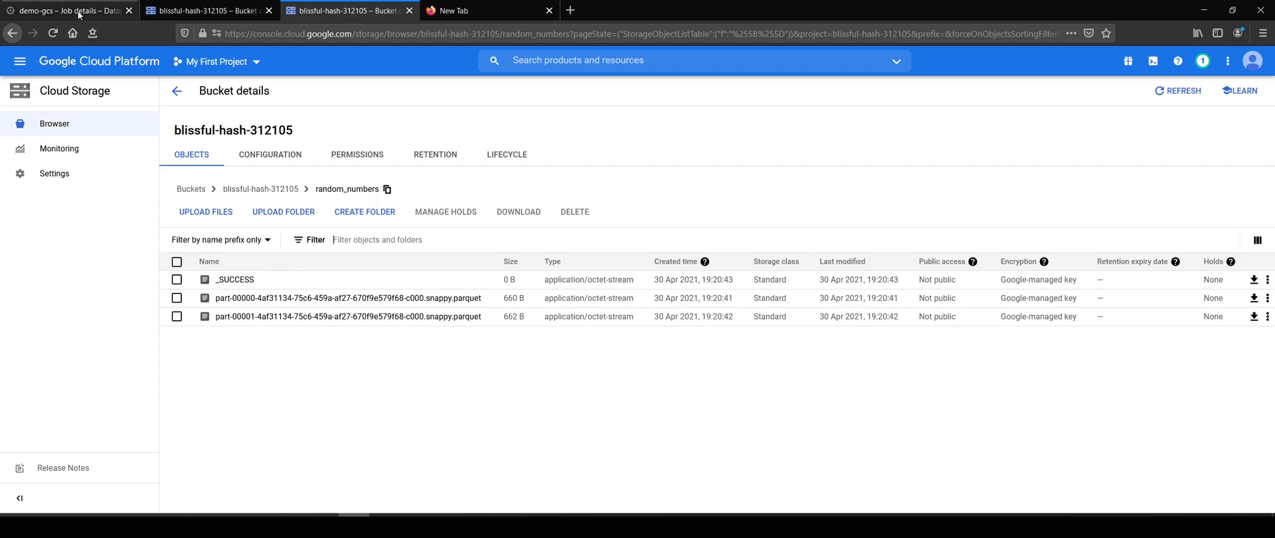
pyautogui.click(65, 10)
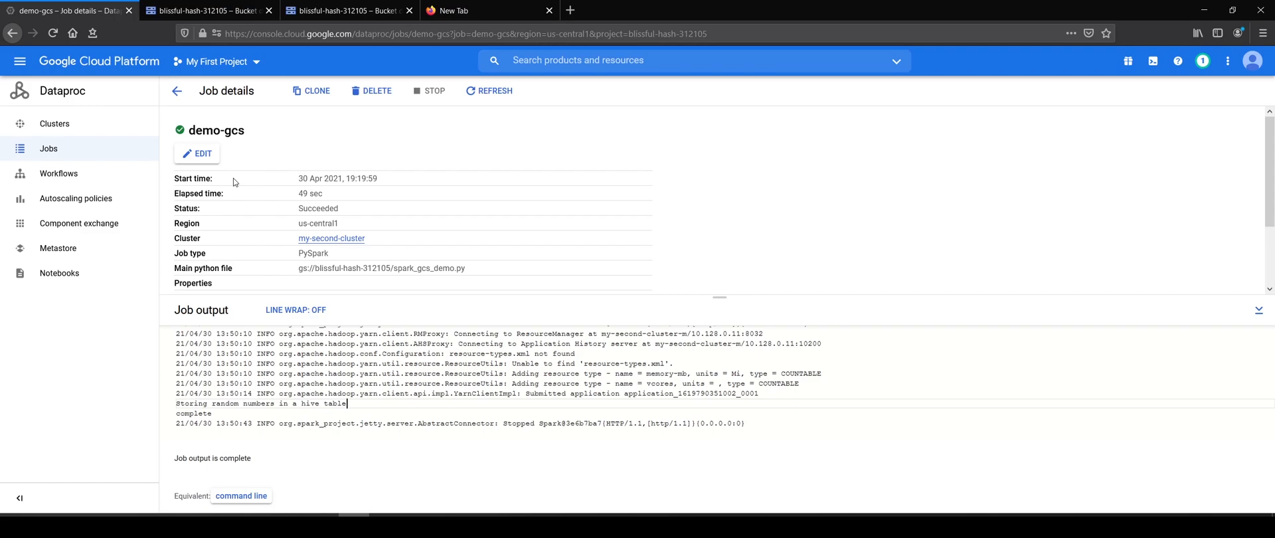
# From the Dataproc clusters list, confirm deletion of my-second-cluster.
pyautogui.click(54, 123)
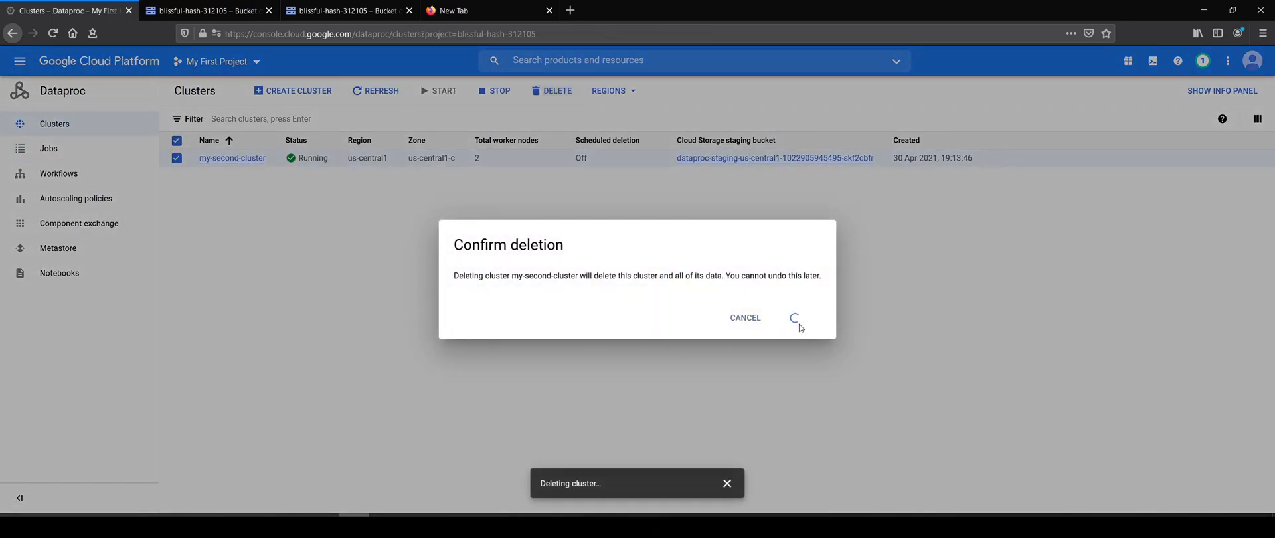
pyautogui.click(207, 11)
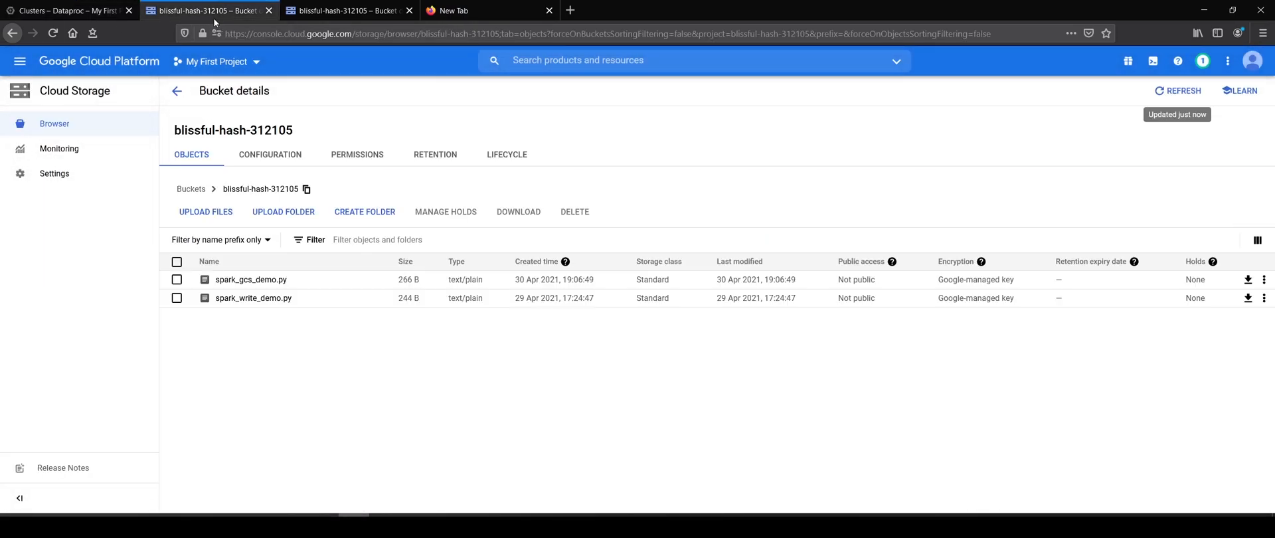
# Refresh the random_numbers folder to verify the _SUCCESS marker and parquet files remain.
pyautogui.click(345, 11)
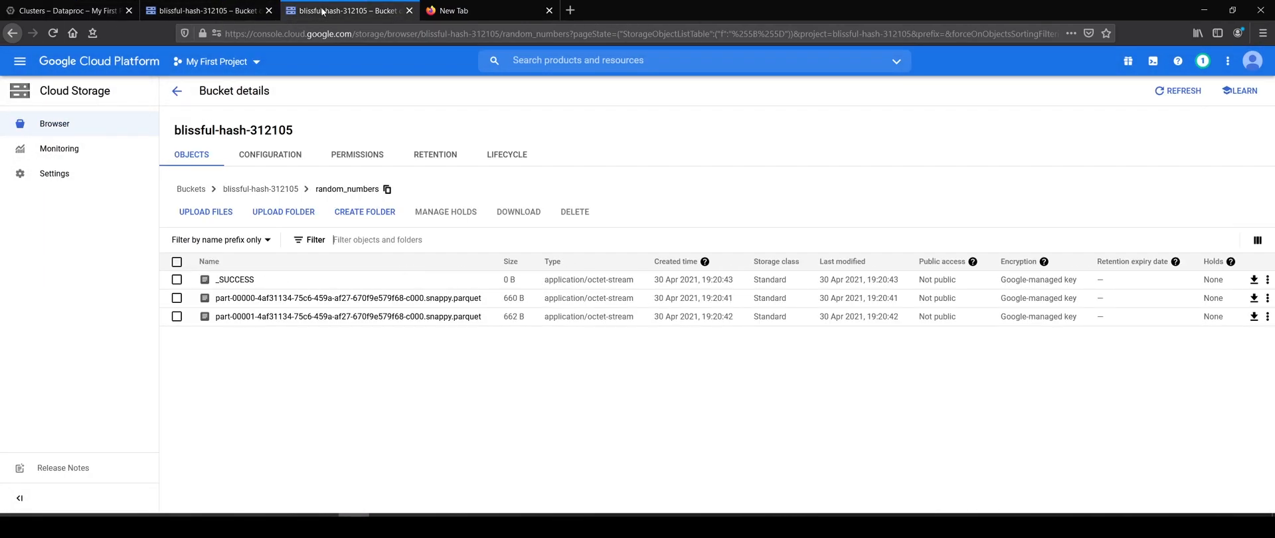
pyautogui.moveTo(218, 399)
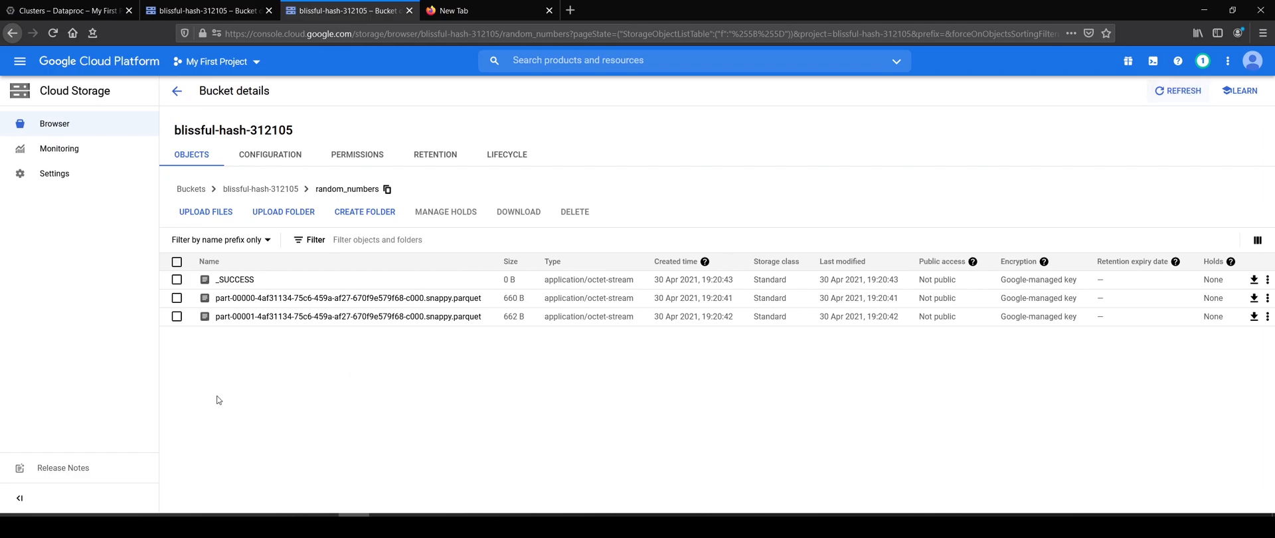
pyautogui.click(1179, 90)
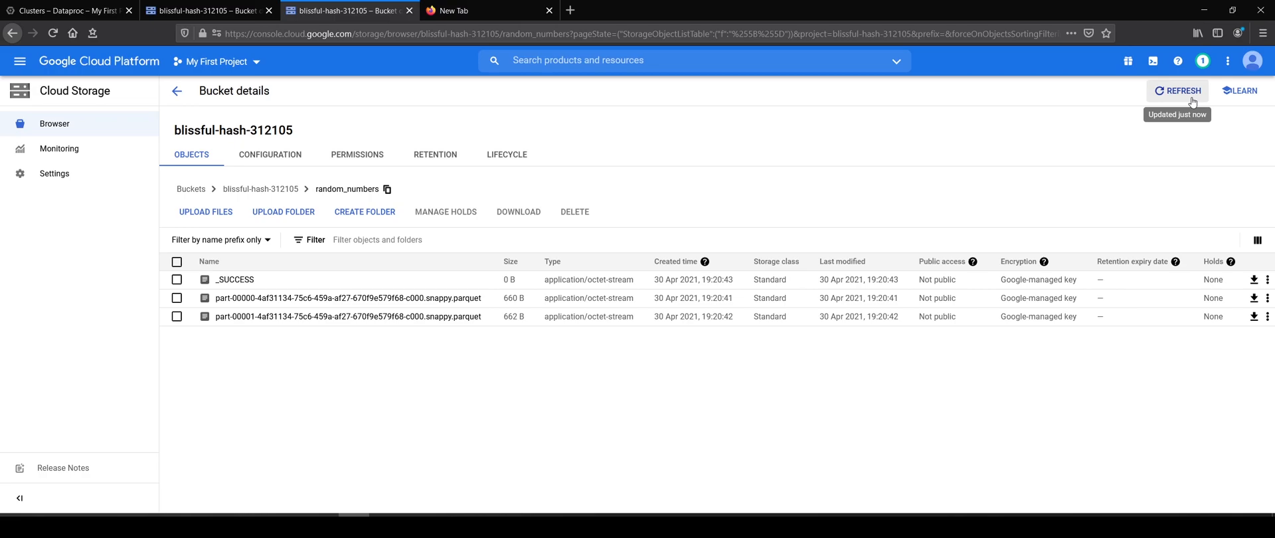
pyautogui.moveTo(748, 422)
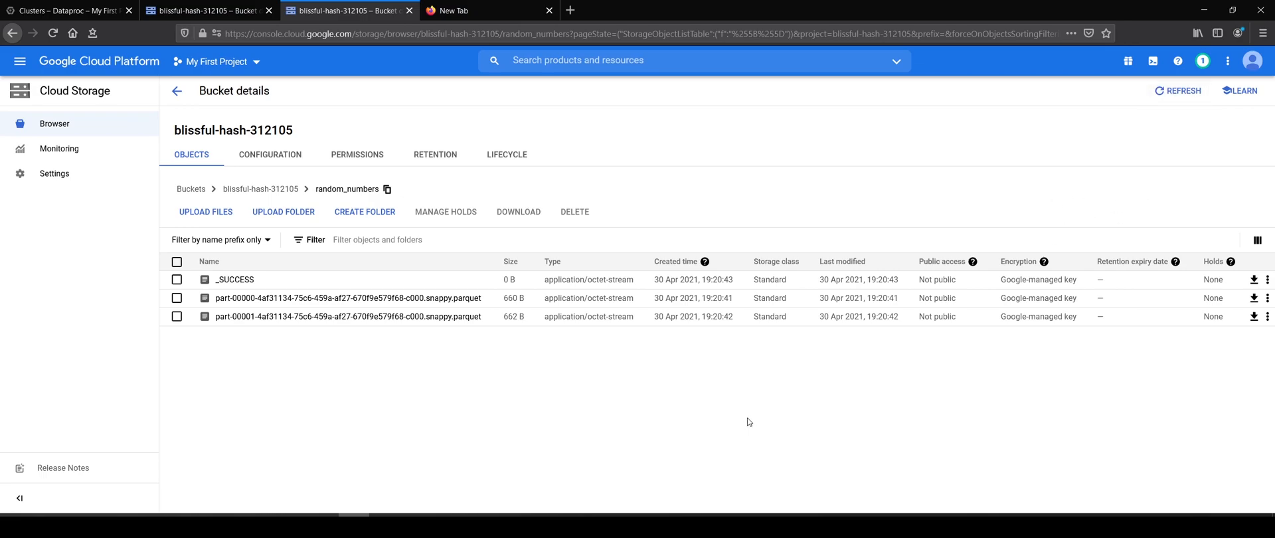